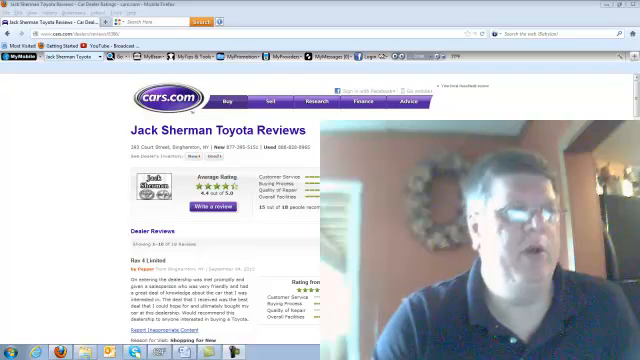
{"action": "scroll", "scroll_direction": "down", "scroll_amount": 3}
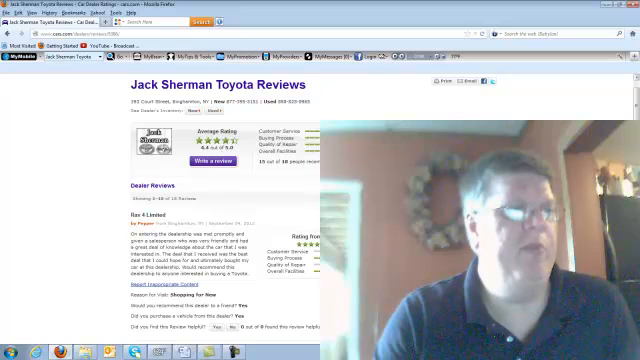
{"action": "scroll", "scroll_direction": "down", "scroll_amount": 3}
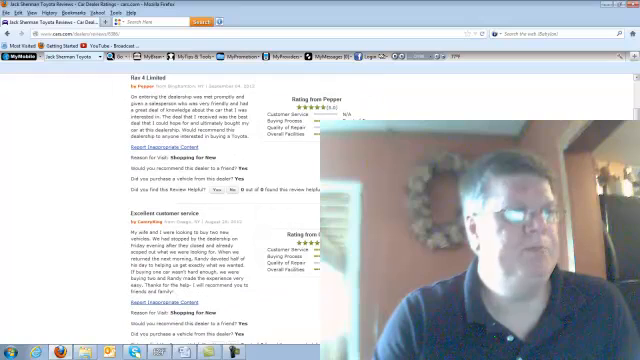
{"action": "scroll", "scroll_direction": "down", "scroll_amount": 3}
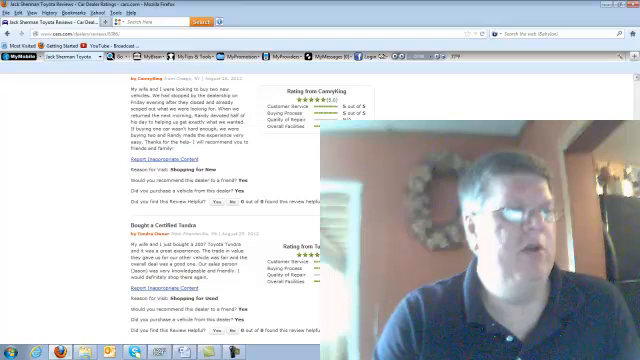